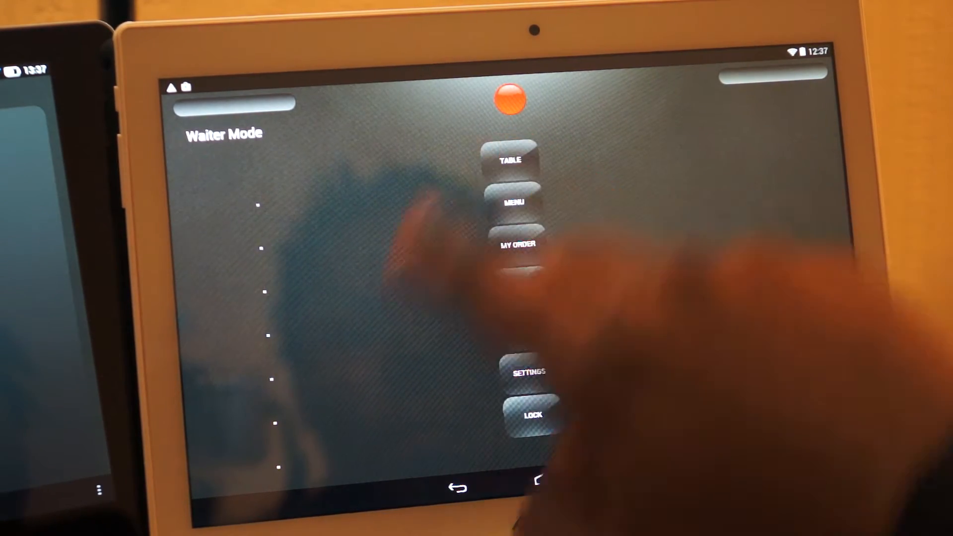
# - Assign table number 52 via the Change Table Number keypad and save it
pyautogui.click(512, 160)
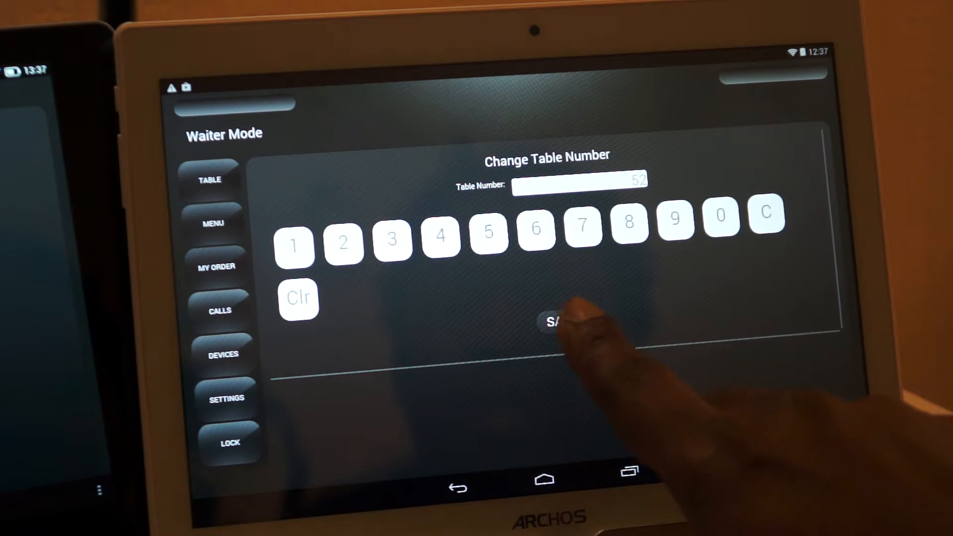
pyautogui.click(561, 321)
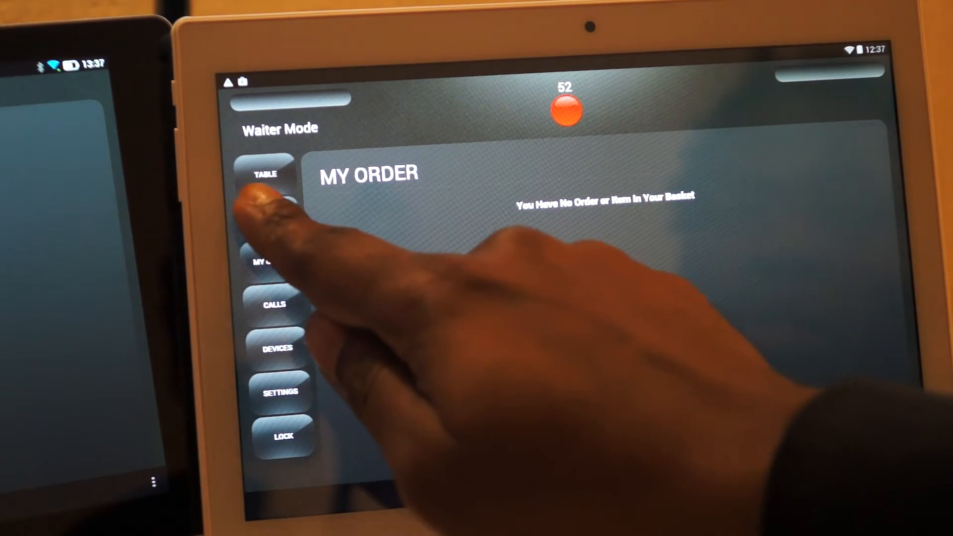
# - Browse the menu's Starters, peek at Mini burgers details, and reach the Hot Starters section
pyautogui.click(264, 217)
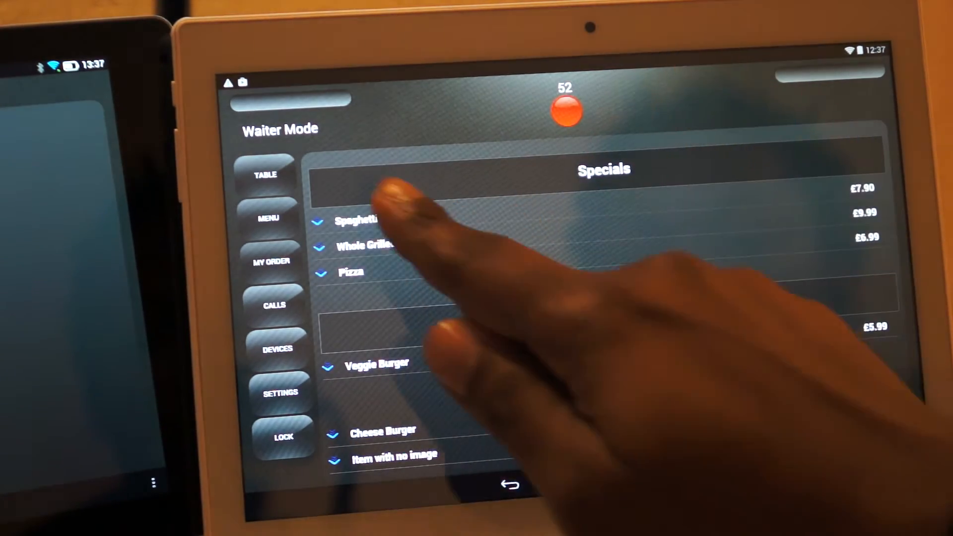
pyautogui.click(365, 248)
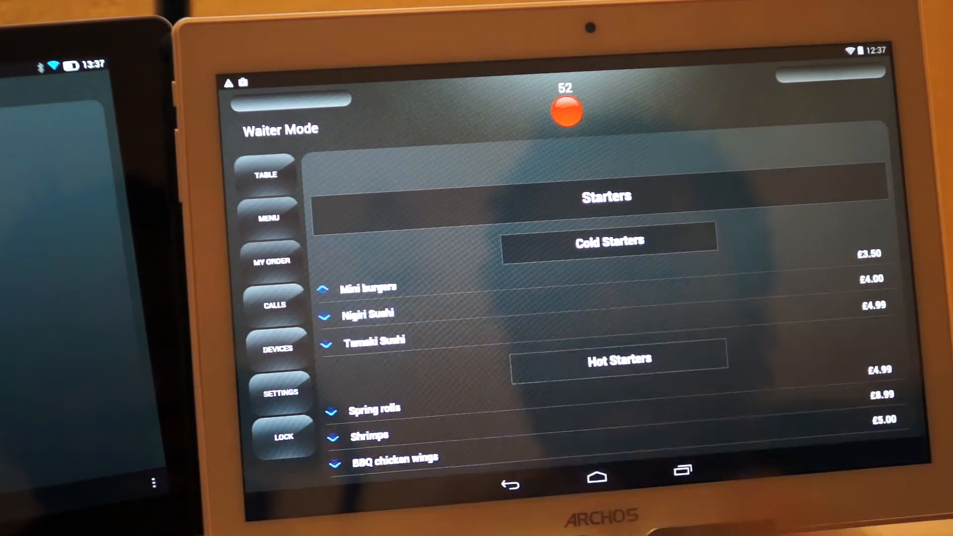
pyautogui.click(369, 288)
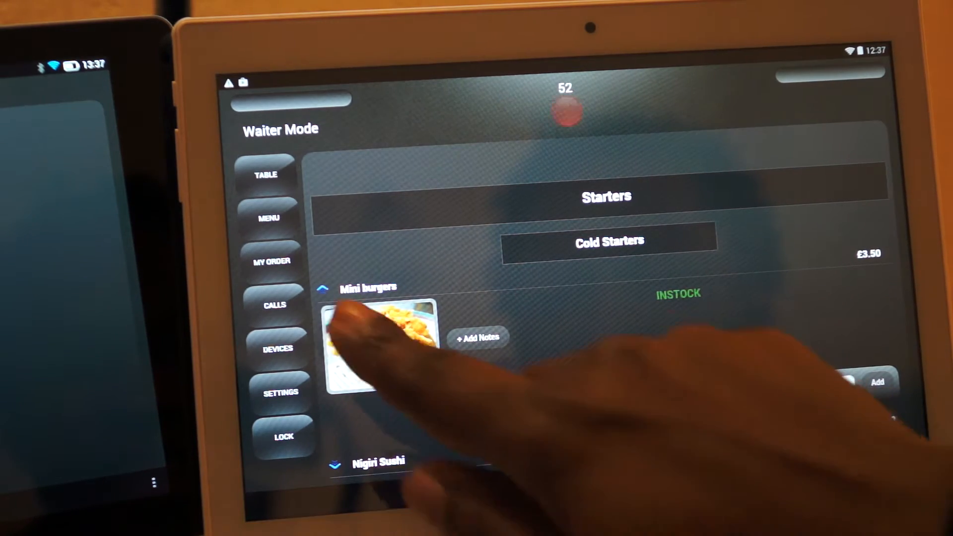
pyautogui.click(322, 288)
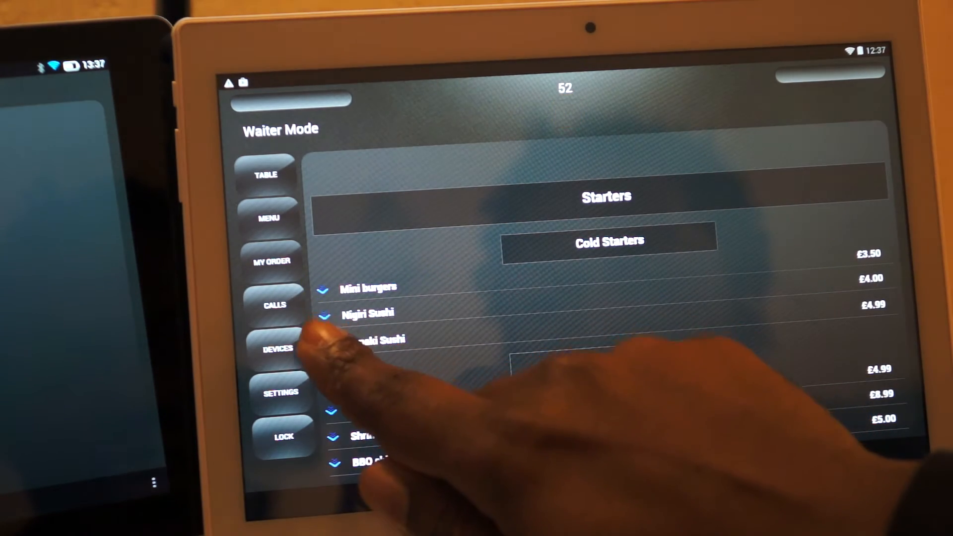
pyautogui.click(371, 339)
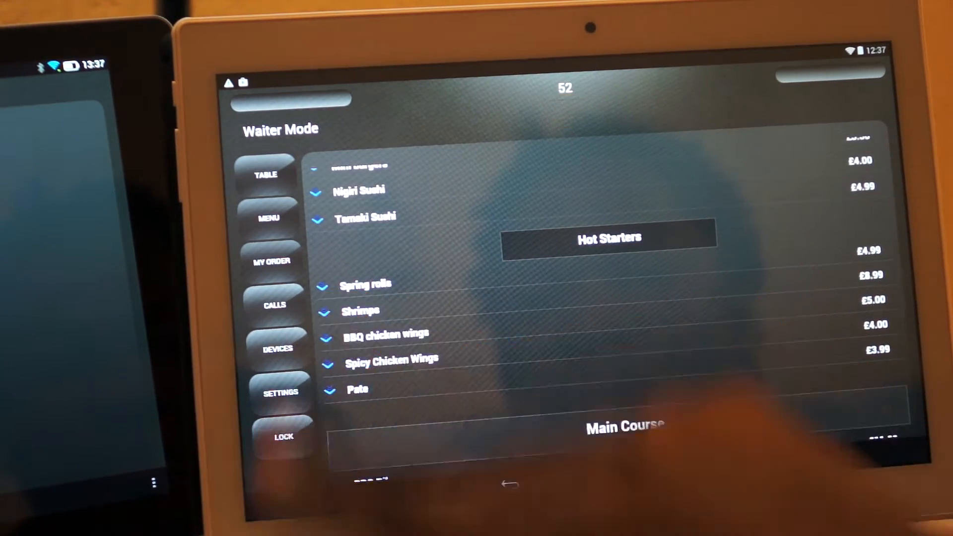
# - Add Shrimps to table 52's basket and place the order (£9.53)
pyautogui.click(360, 311)
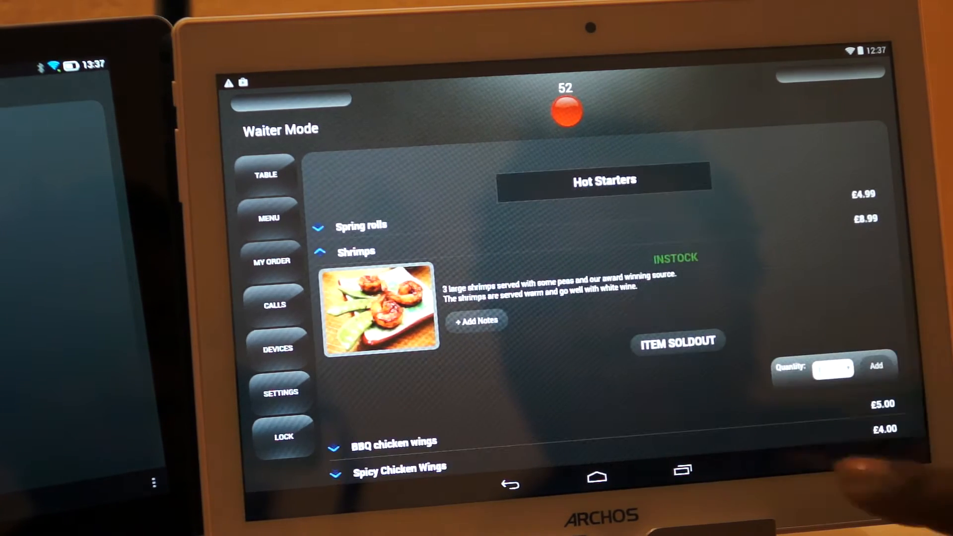
pyautogui.click(876, 367)
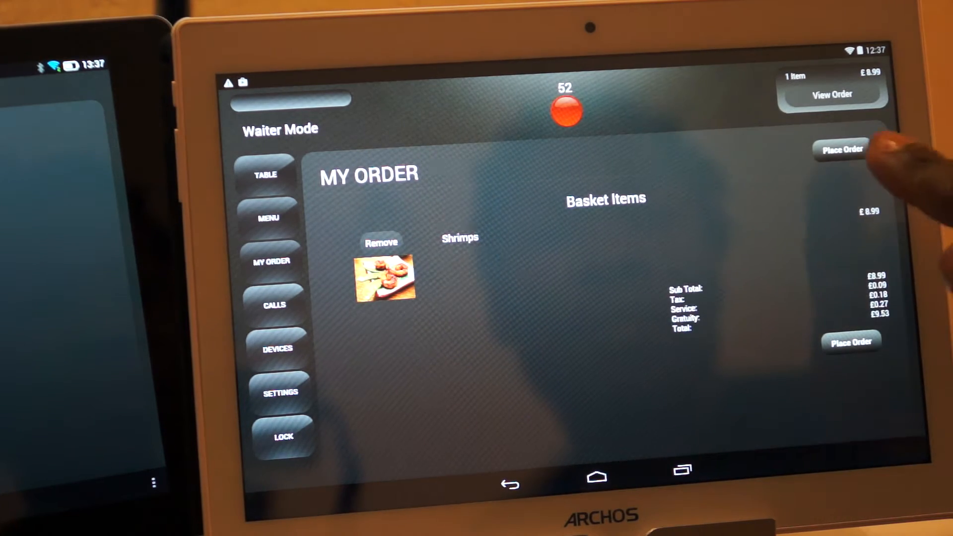
pyautogui.click(841, 150)
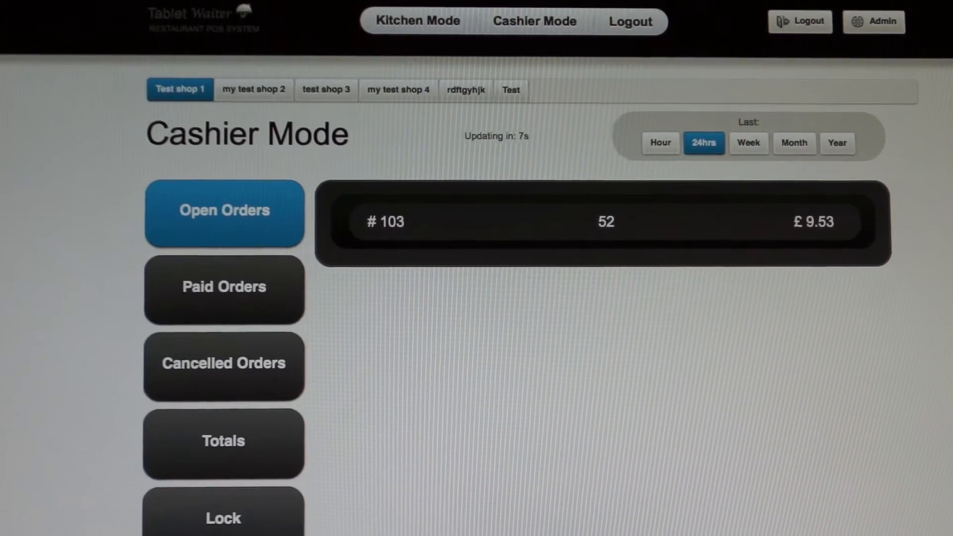
# - Switch from the web cashier's open orders to the kitchen's view of orders
pyautogui.click(417, 21)
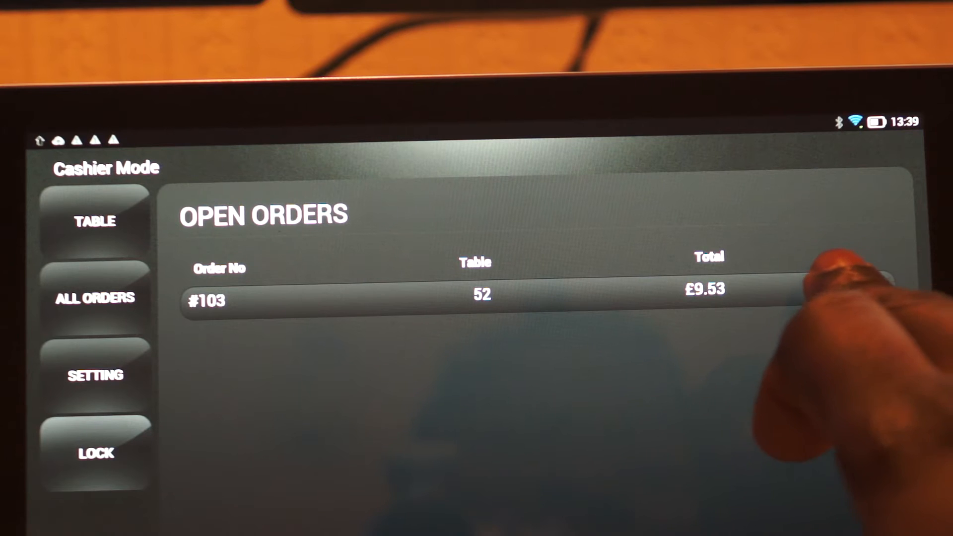
# - Expand open order #103 for table 52 (£9.53) in cashier mode
pyautogui.click(481, 301)
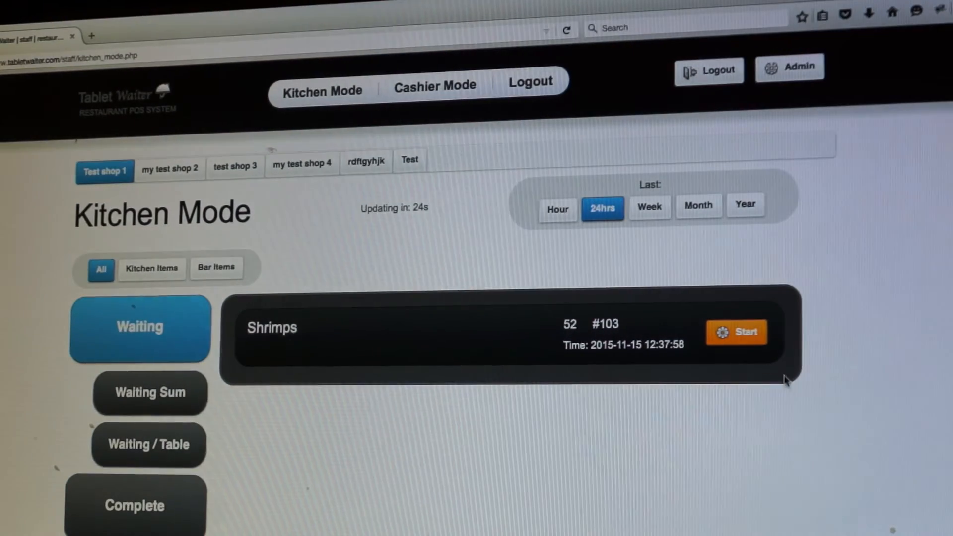
# - Start the Shrimps item of order #103 for table 52 in the kitchen Waiting list
pyautogui.click(736, 332)
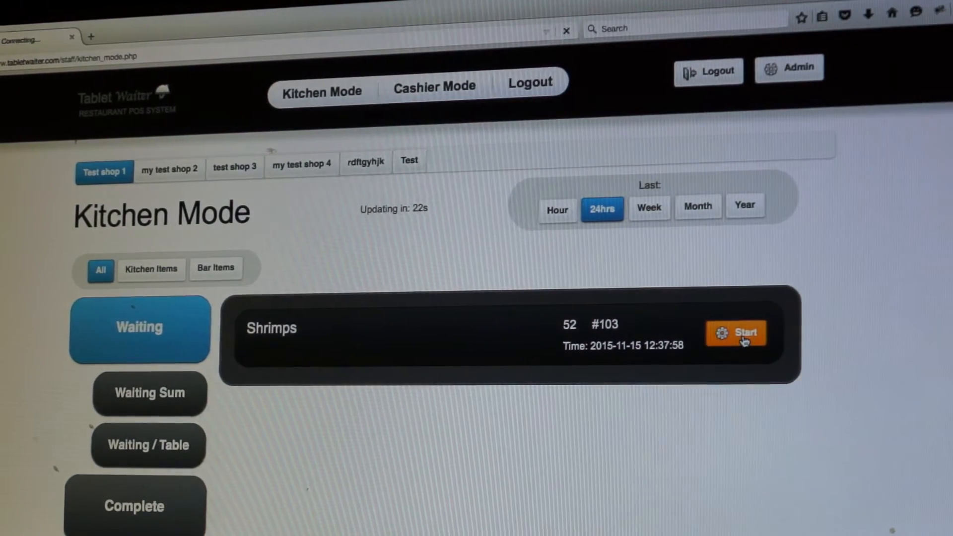
pyautogui.click(735, 332)
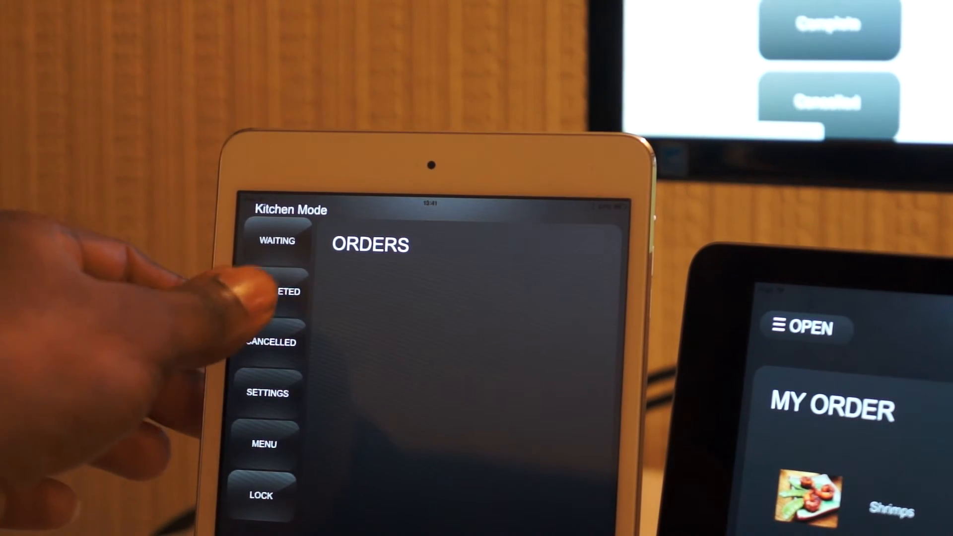
# - Show the completed kitchen orders on the iPad
pyautogui.click(274, 291)
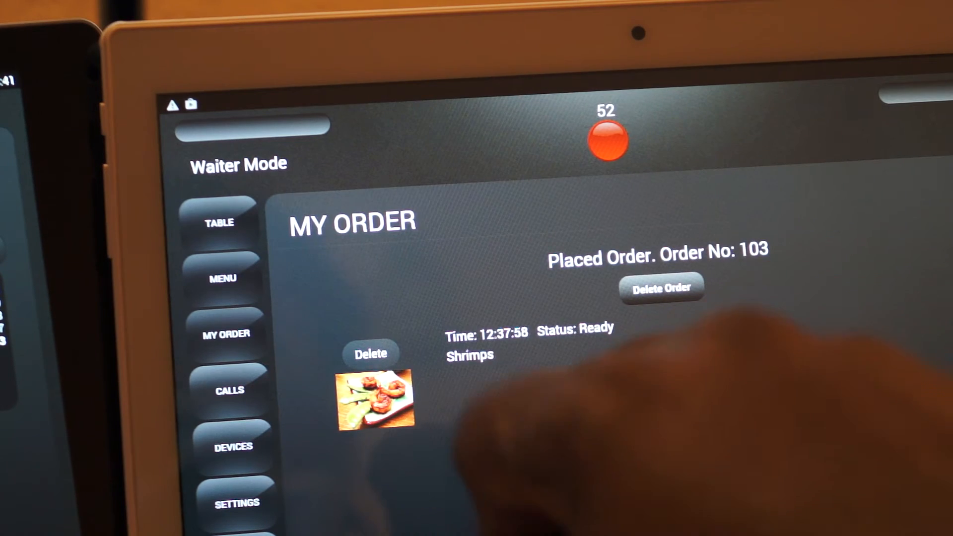
# - View MY ORDER for table 52, where order 103's Shrimps show as Ready
pyautogui.click(229, 389)
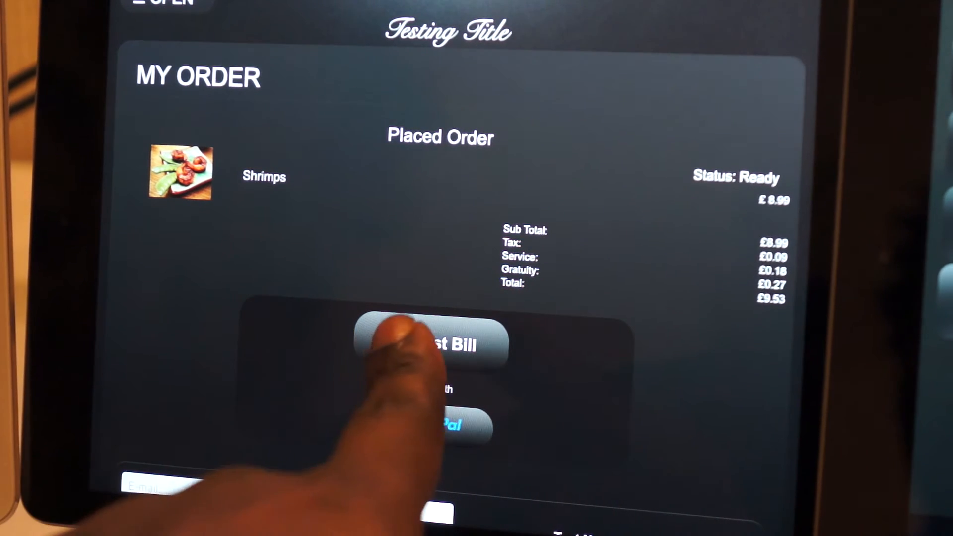
# - Request the bill for table 52's ready £9.53 Shrimps order
pyautogui.click(429, 340)
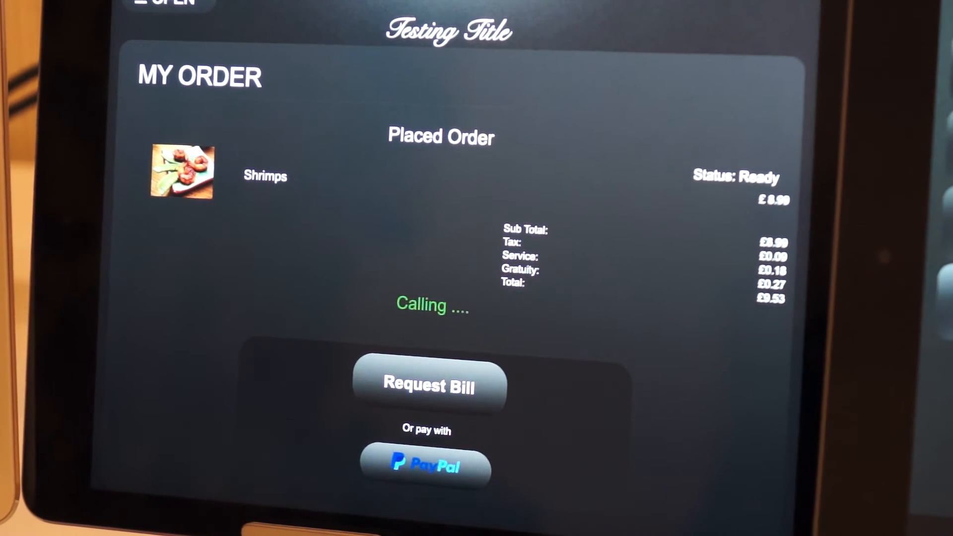
pyautogui.click(429, 386)
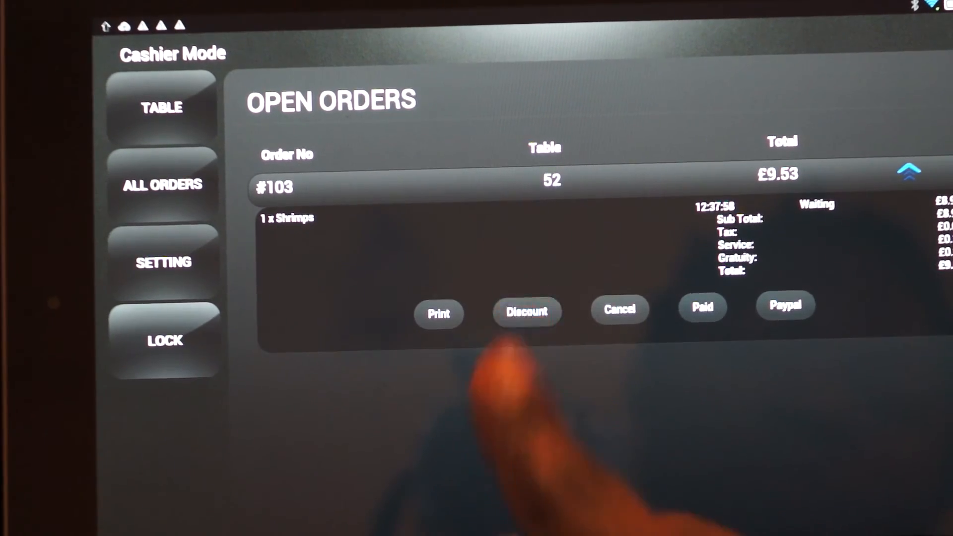
# - Apply a £2 discount to order #103, bringing table 52's total to £7.41
pyautogui.click(526, 311)
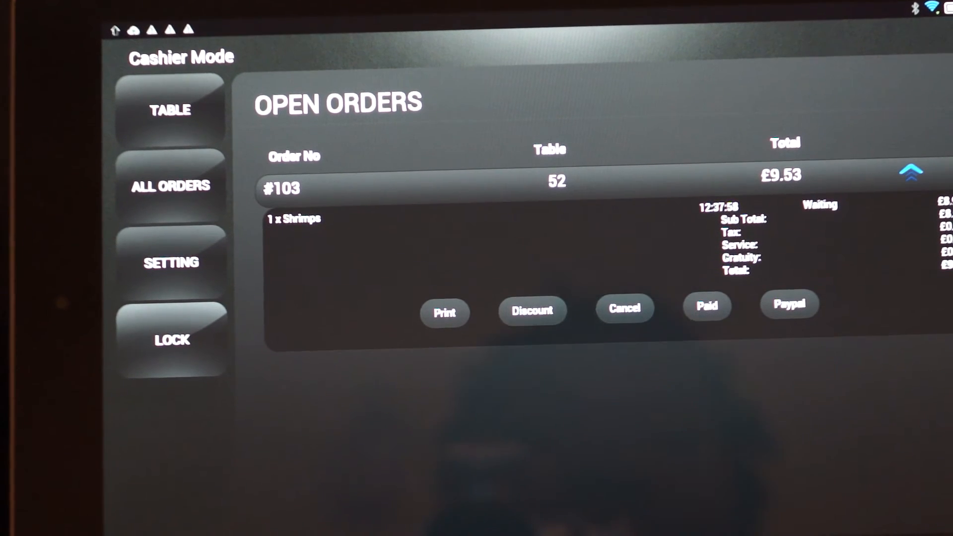
pyautogui.click(532, 310)
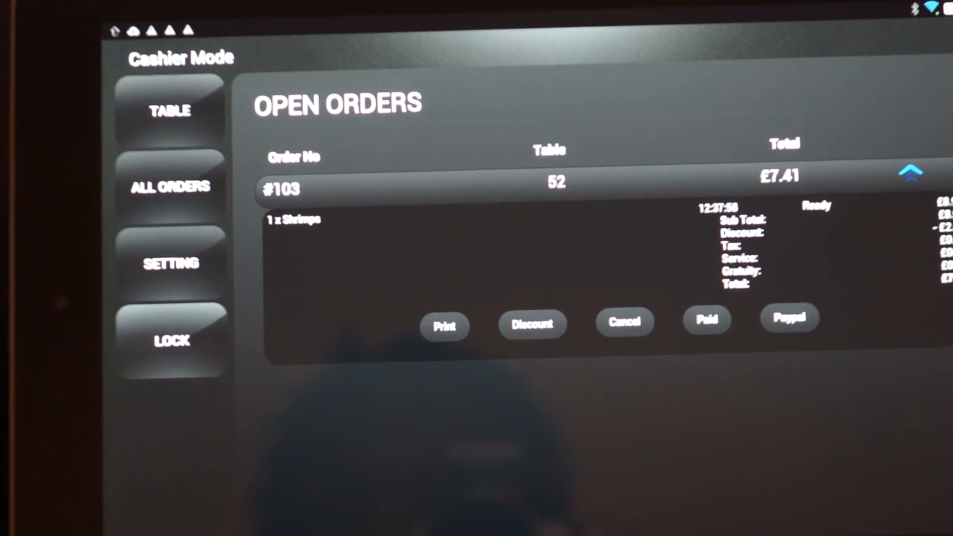